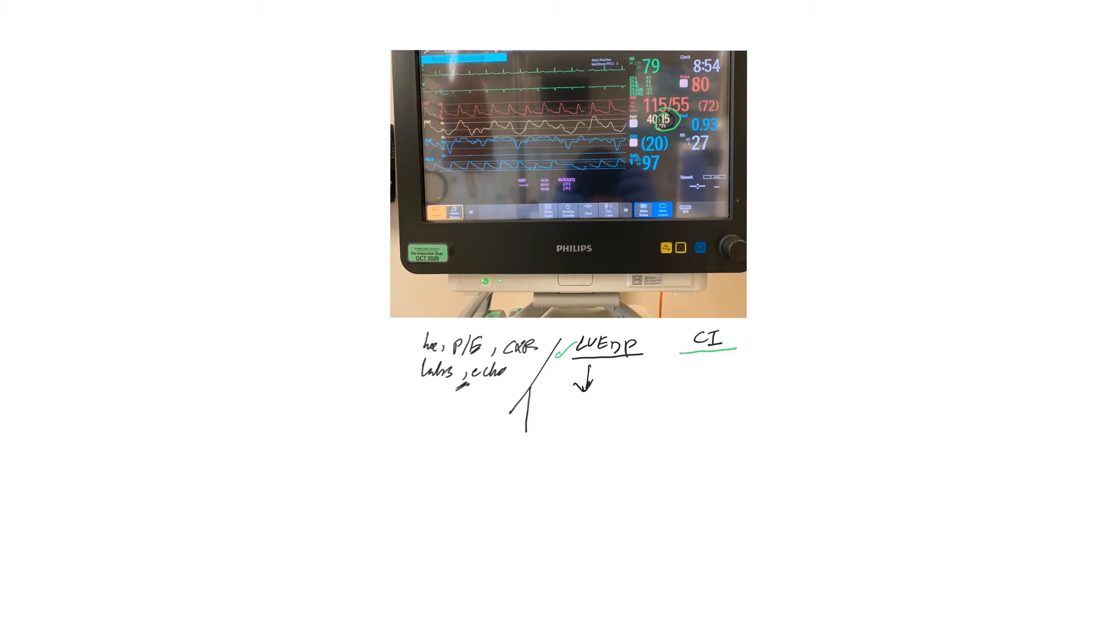
pyautogui.write('= needs volume')
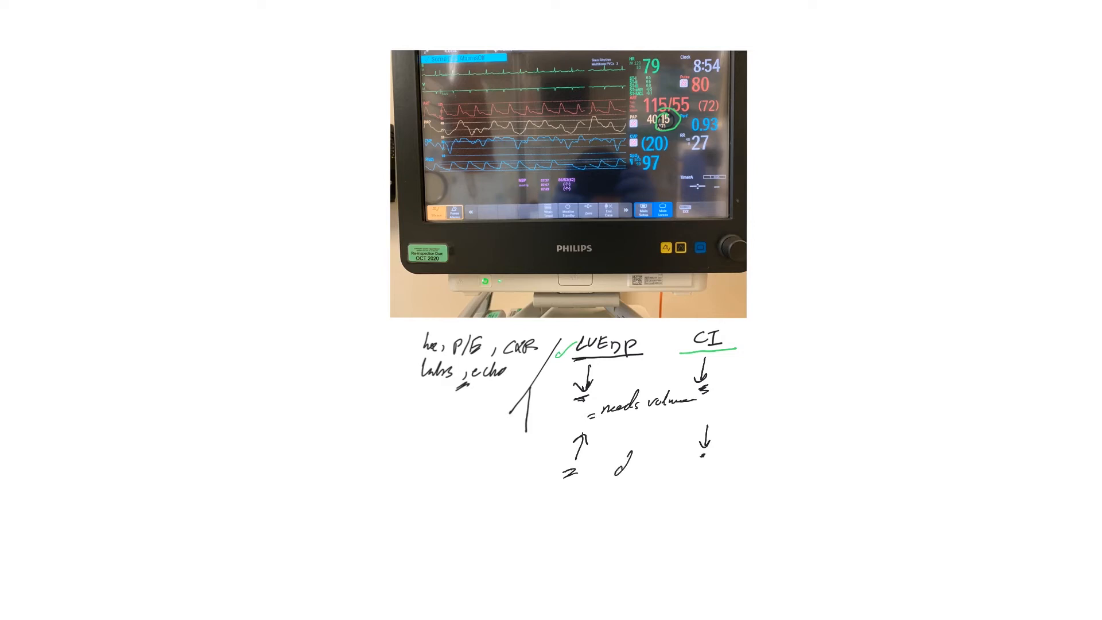
pyautogui.write('diuresis')
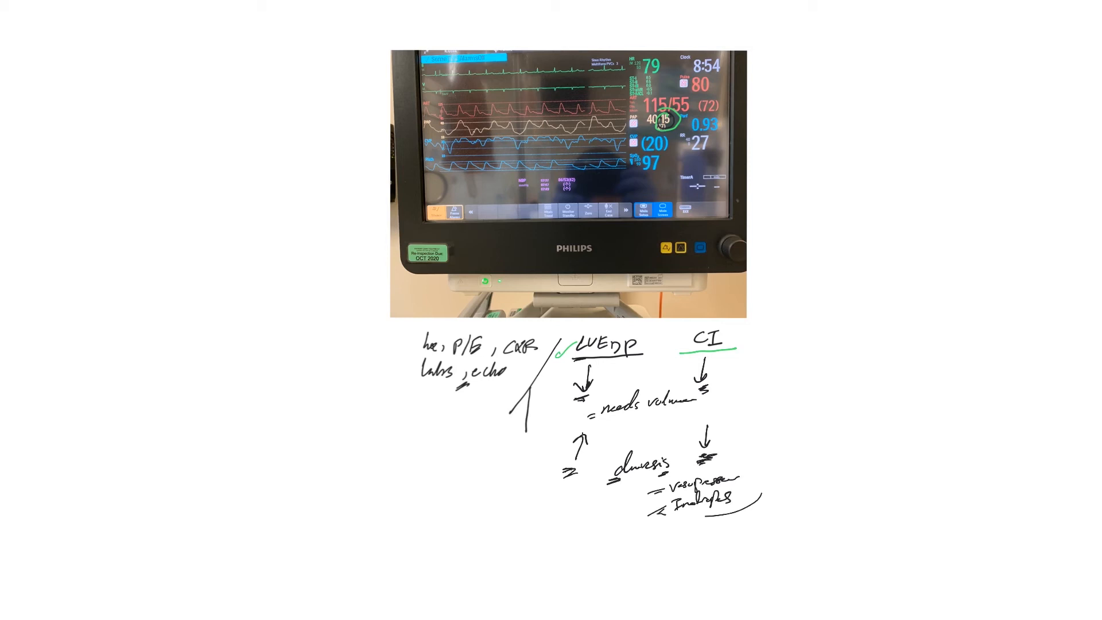
pyautogui.write('LVAD,')
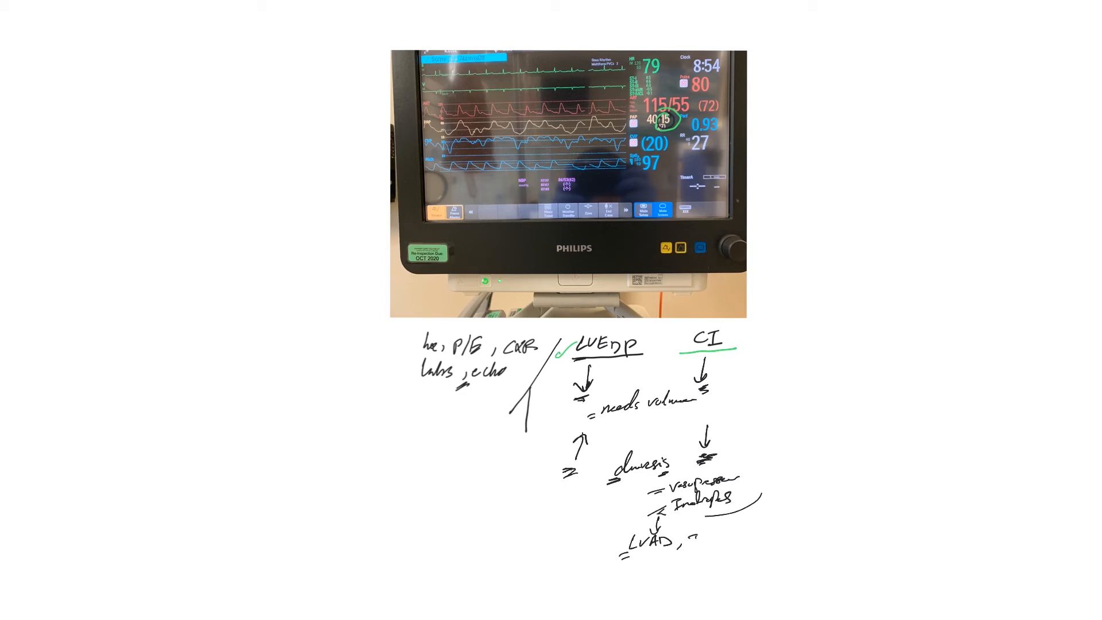
pyautogui.write('IABP')
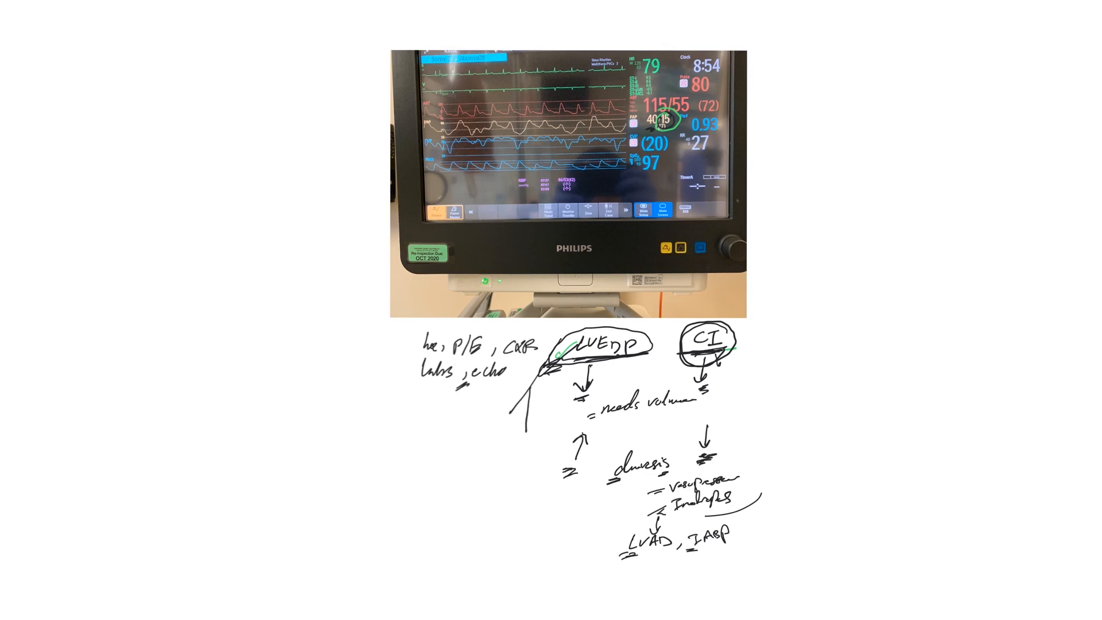
pyautogui.write('I meant RVAD (Right ventricular assisting device)')
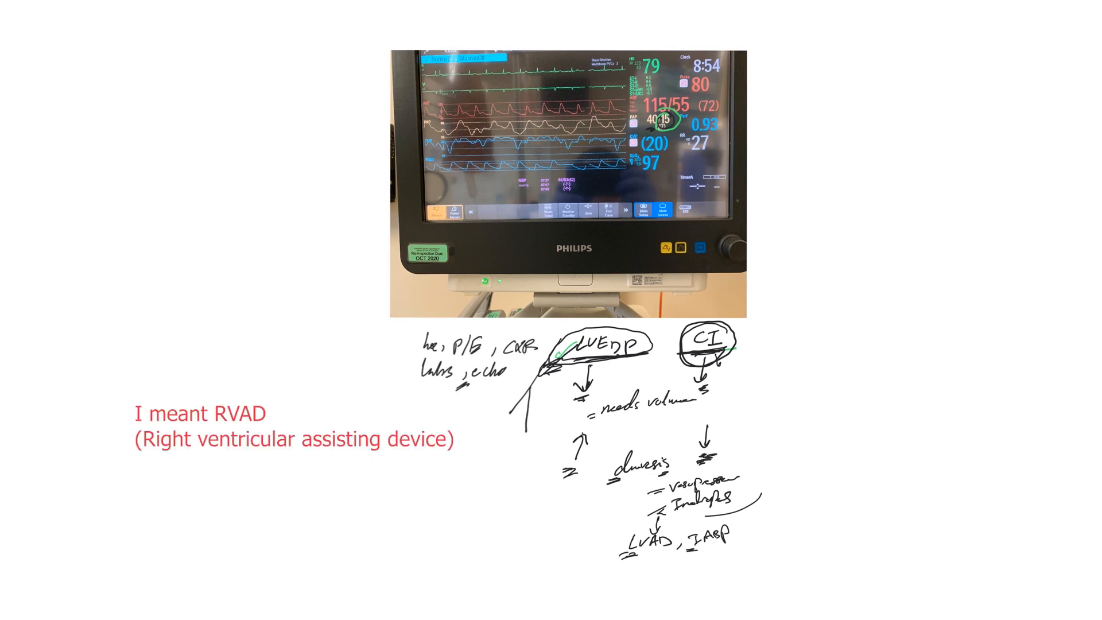